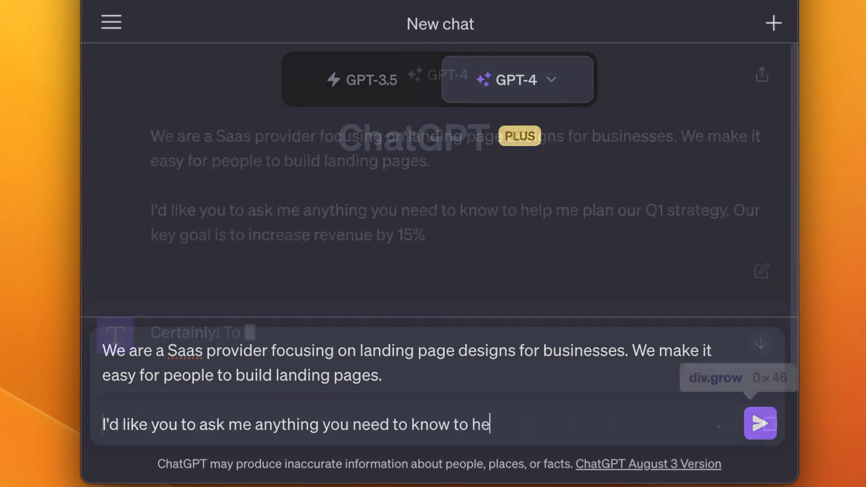
Send the SaaS landing-page brief asking for Q1 strategy questions and review the reply
click(761, 424)
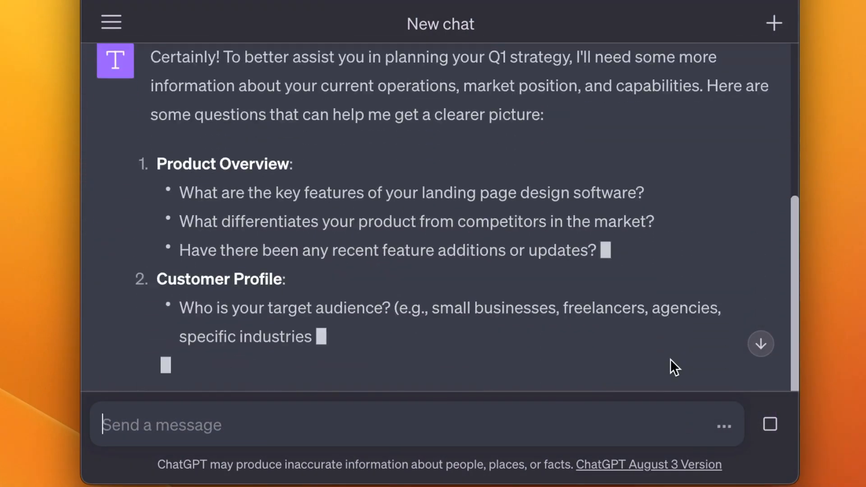
scroll(down, 3)
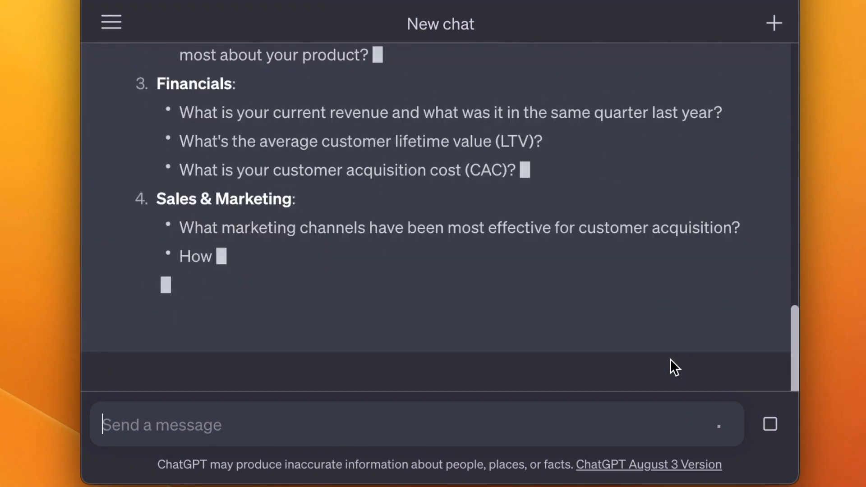
Ask 'What was the first thing I said to you during this chat session?' and get the brief quoted back
text(What was the first thing I)
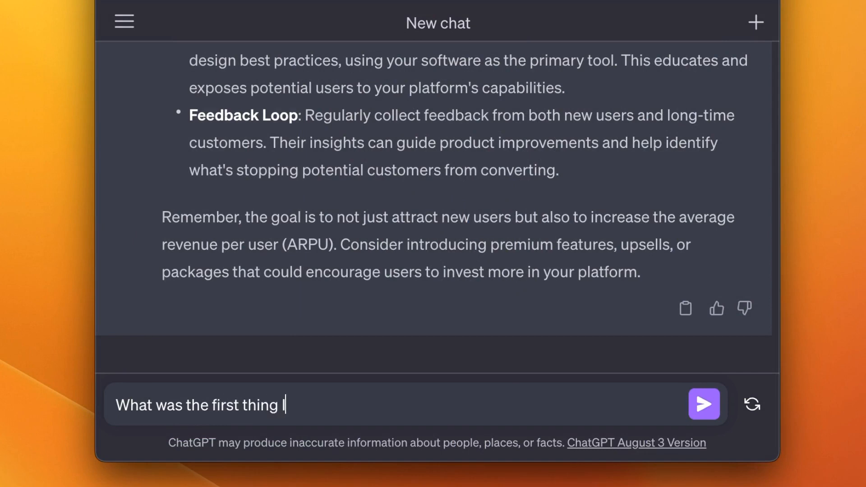
text(said to you during this chat session?)
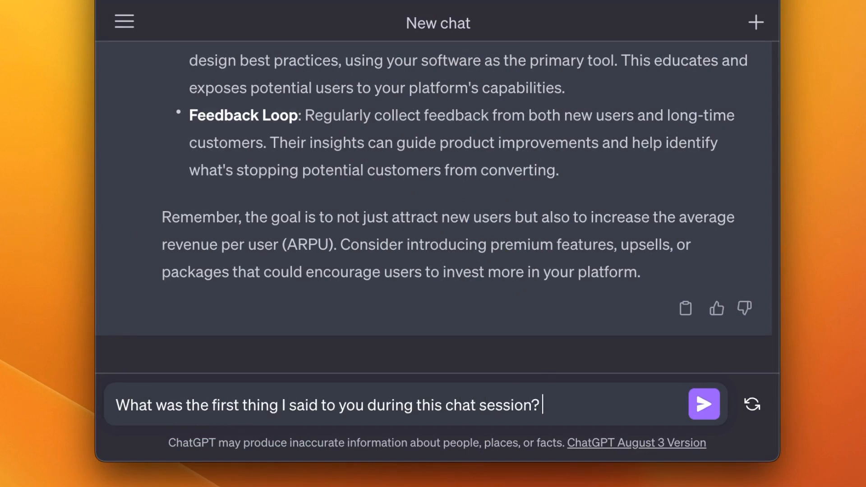
click(704, 405)
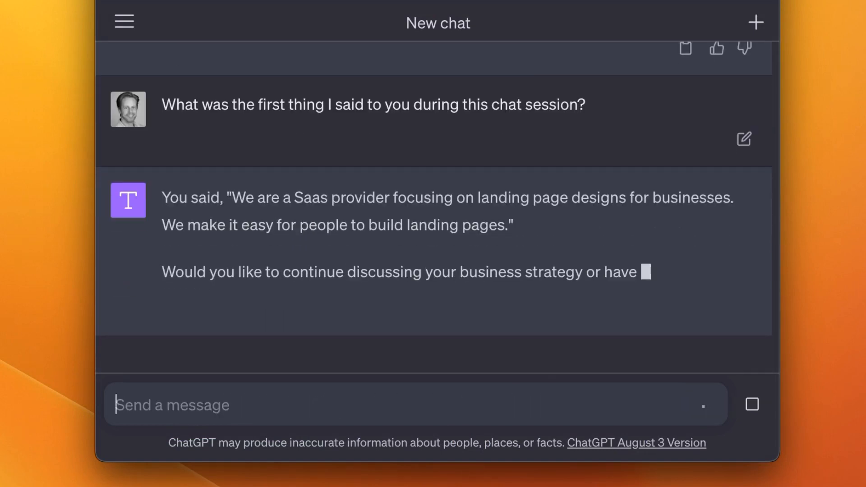
text(Nope t)
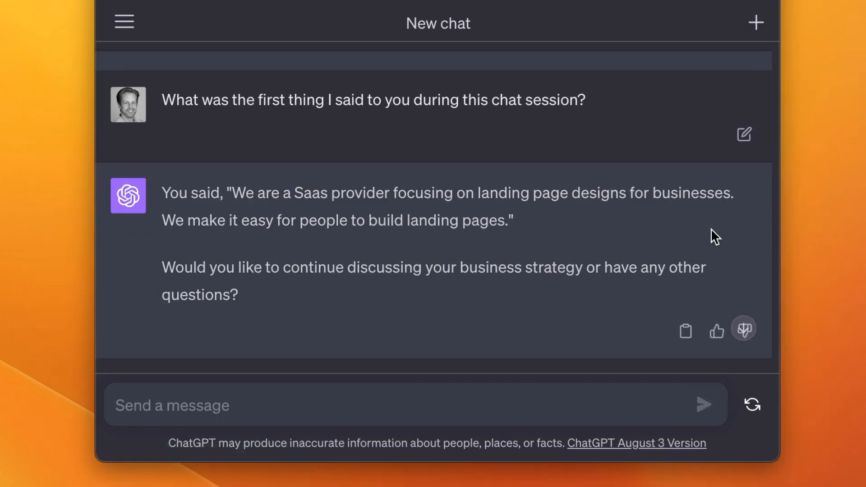
Scroll back to the opening SaaS brief at the top of the conversation
scroll(up, 3)
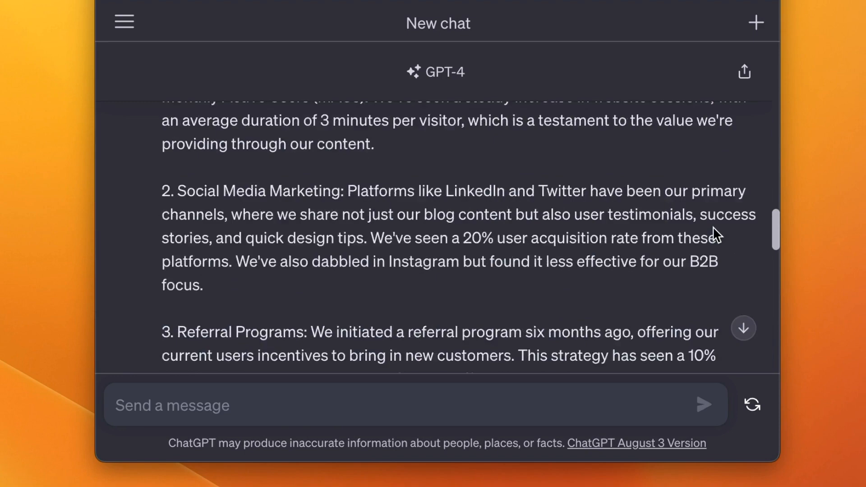
scroll(up, 3)
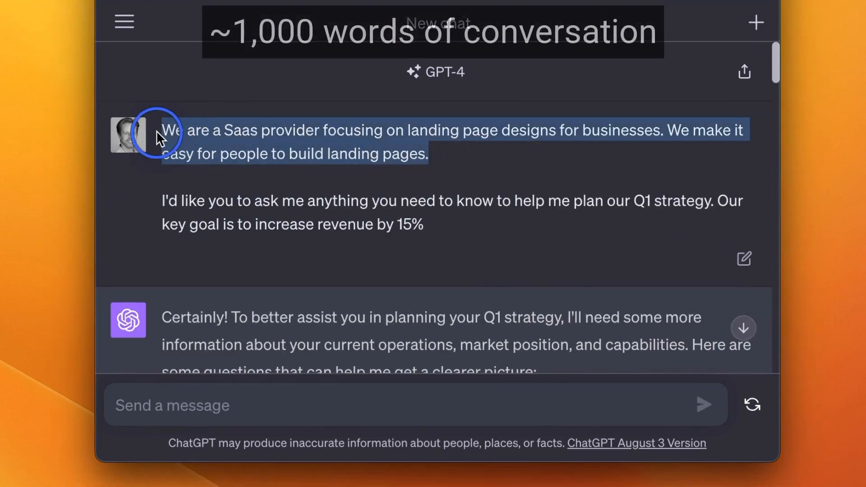
mouse_move(452, 190)
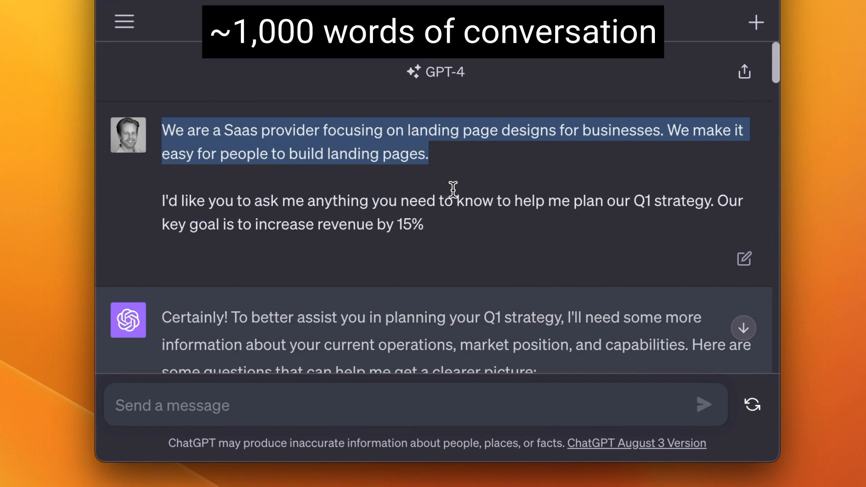
mouse_move(464, 265)
text(What)
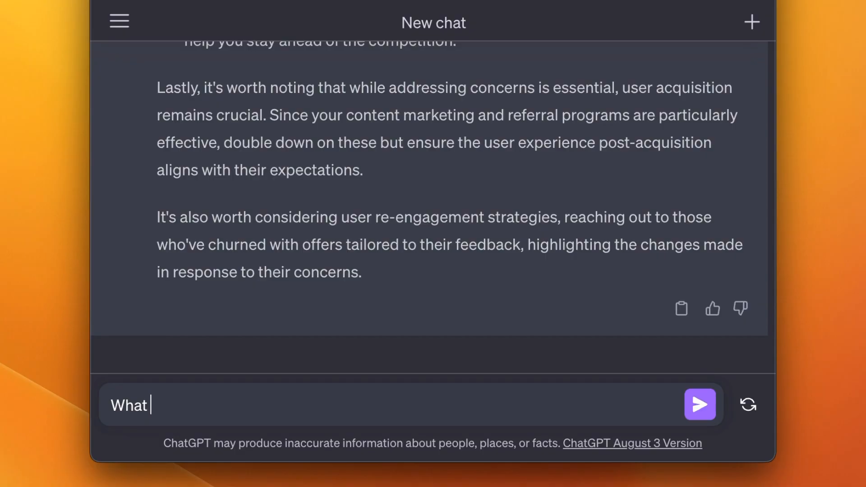
Ask again what the first thing said was, now after the 2,500-word conversation
text(was the first thing I said to you)
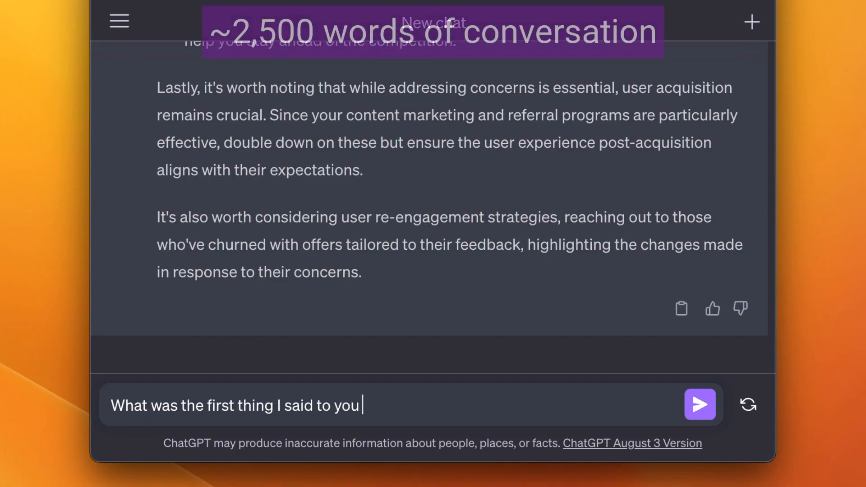
click(700, 404)
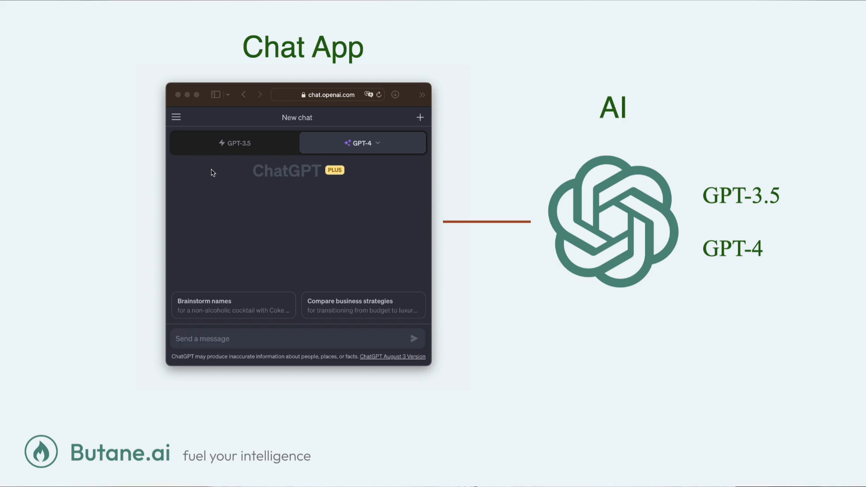
Play the slide's ChatGPT demo revealing the conversation history sidebar
click(176, 117)
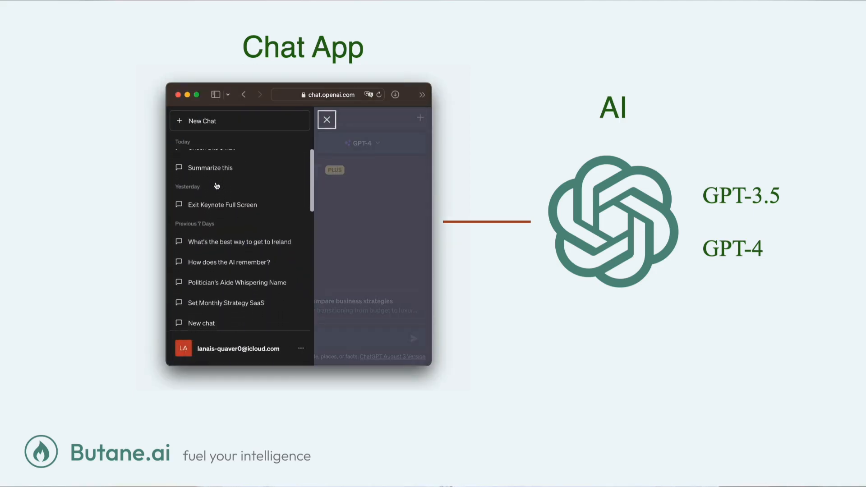
scroll(up, 3)
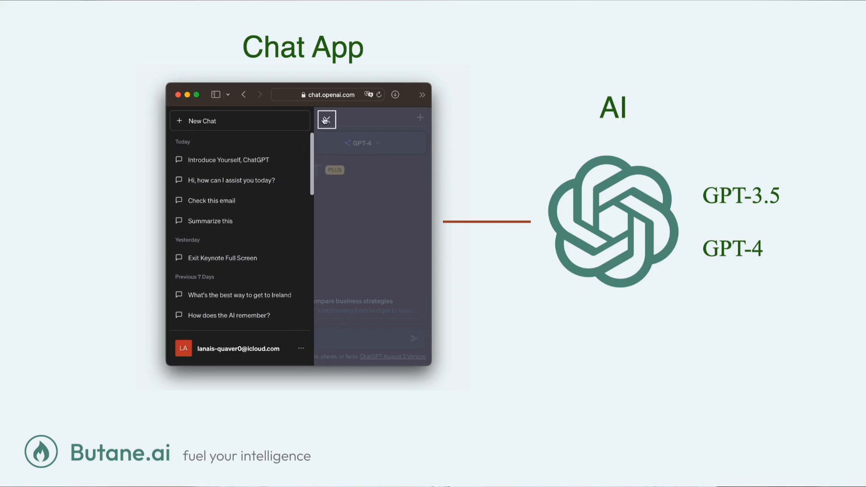
click(326, 118)
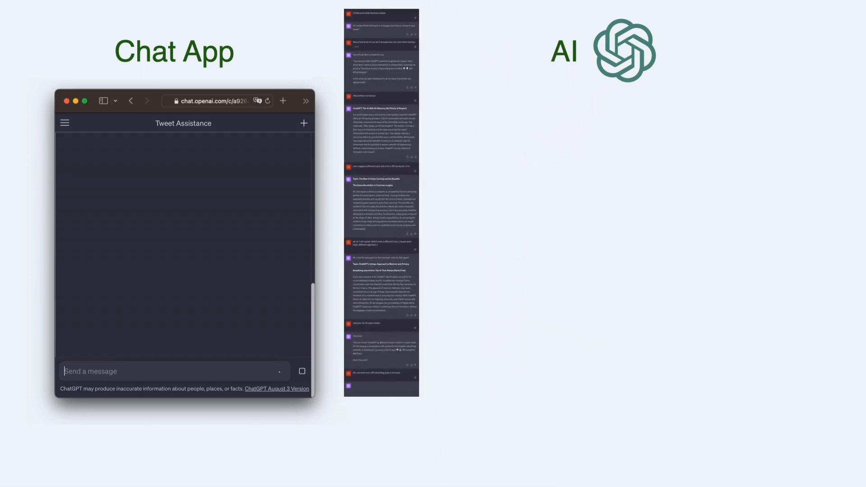
Run the build that dissolves the earliest messages from the transcript sent to the AI
scroll(up, 3)
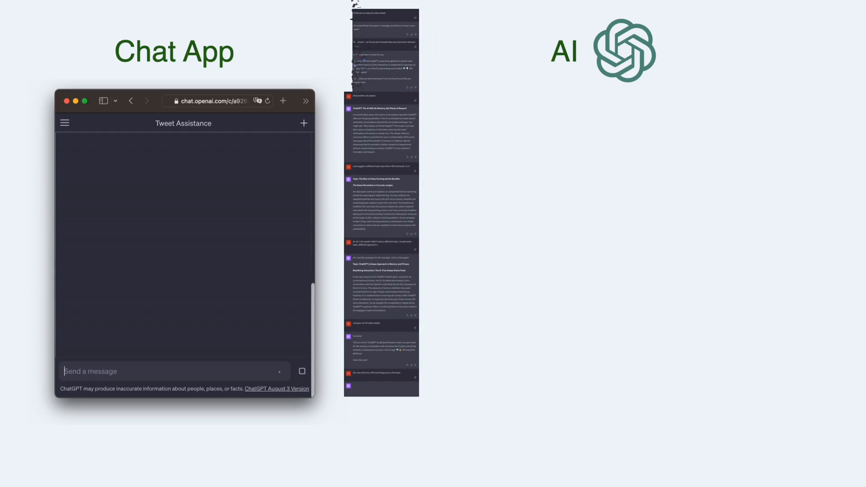
scroll(up, 3)
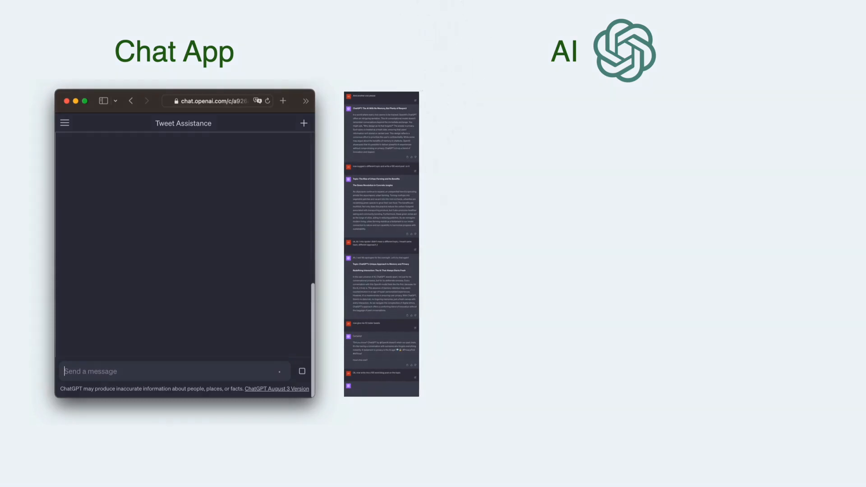